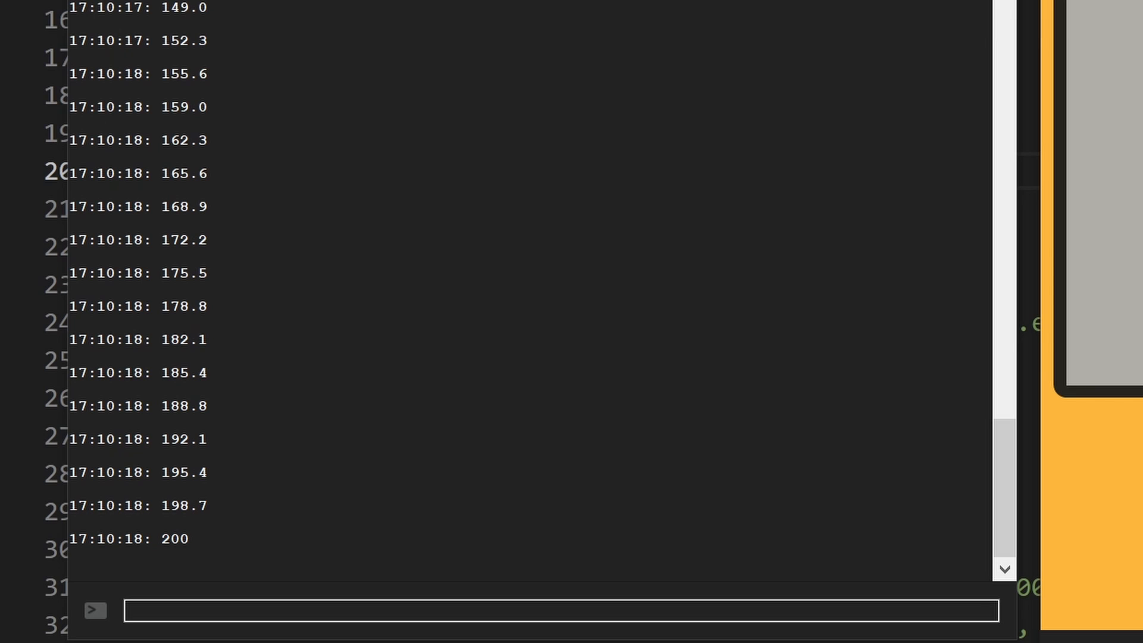
Run the build in Playdate Simulator and advance past the Escape From Complex 32 title screen
scroll("up", 3)
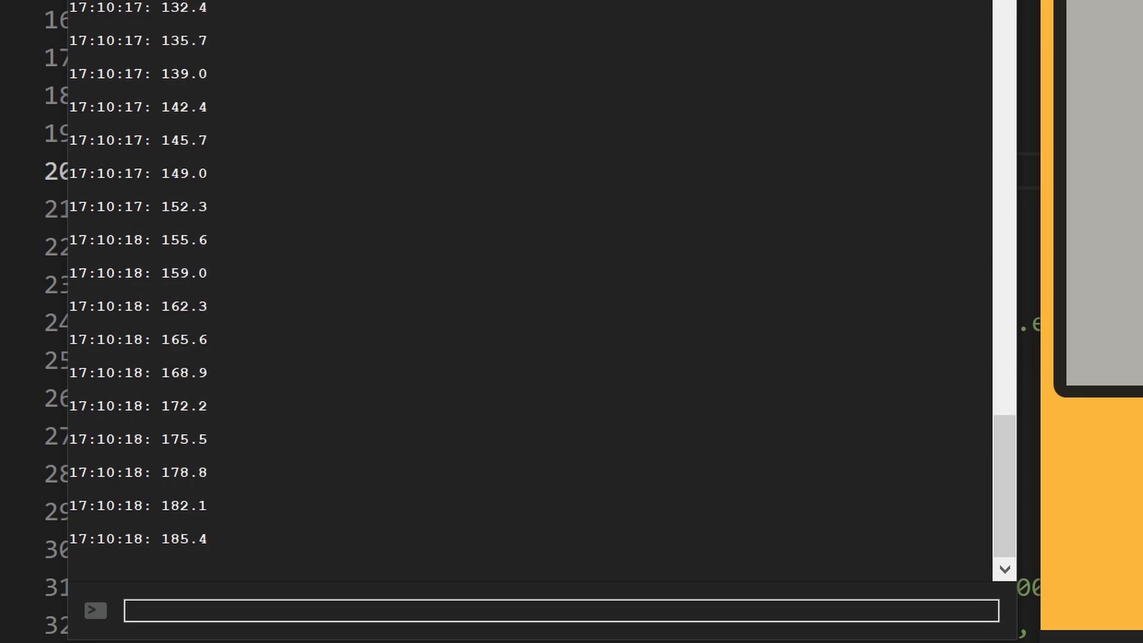
scroll("down", 3)
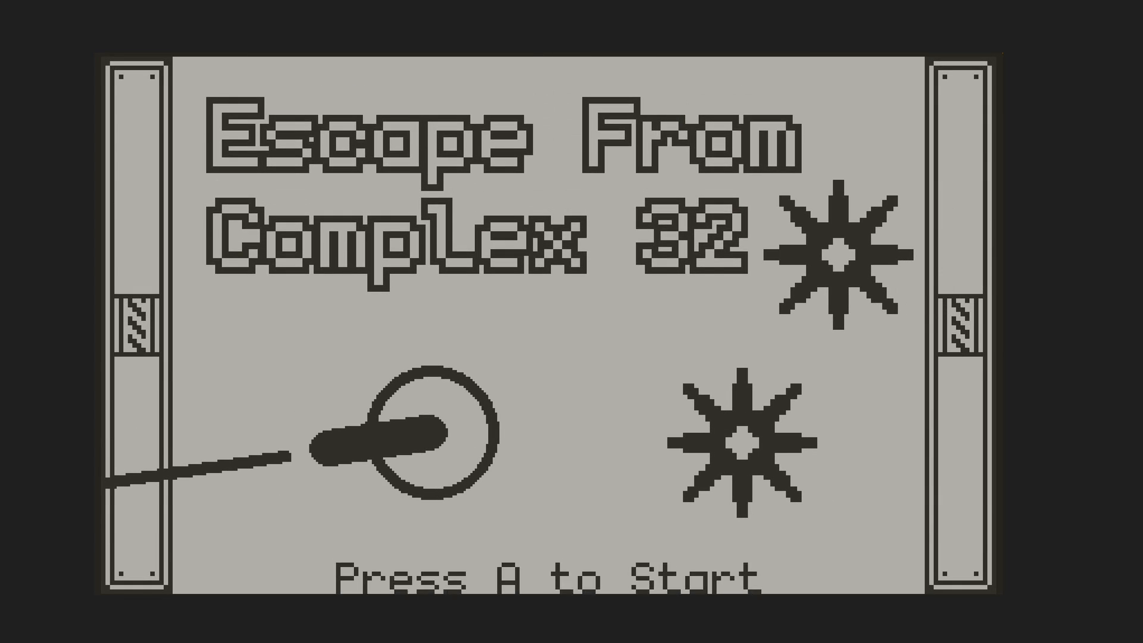
key("a")
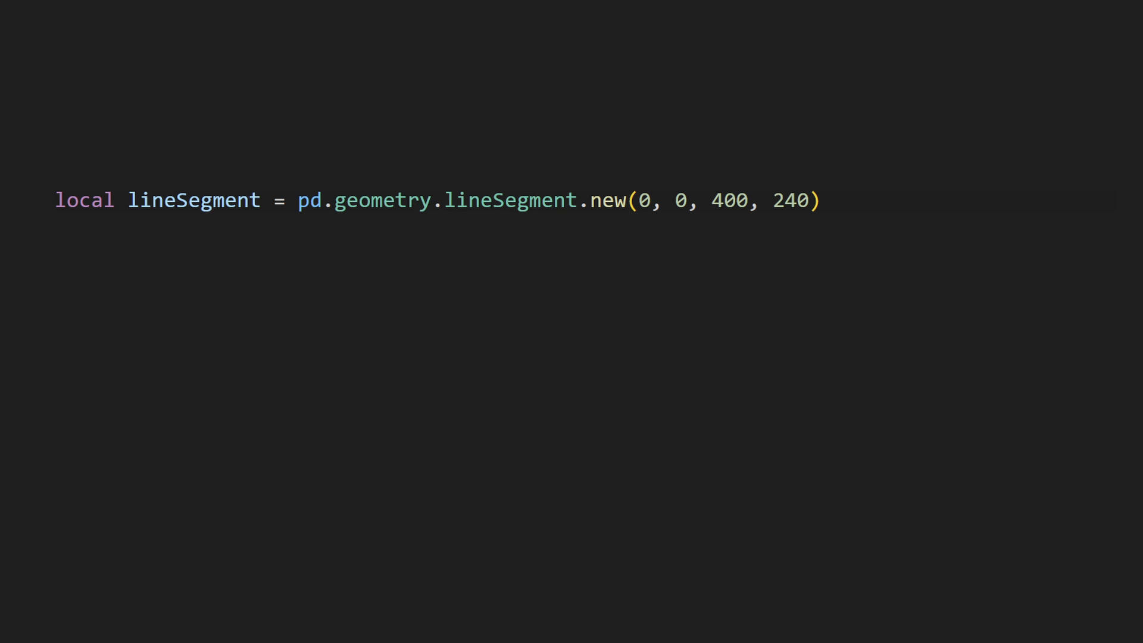
Declare lineAnimator with gfx.animator.new(2000, lineSegment, pd.easingFunctions.outBounce)
type("local lineAnimator = gfx.animator.new(2000, lineSegment, pd.easingFunctions.outBounce)")
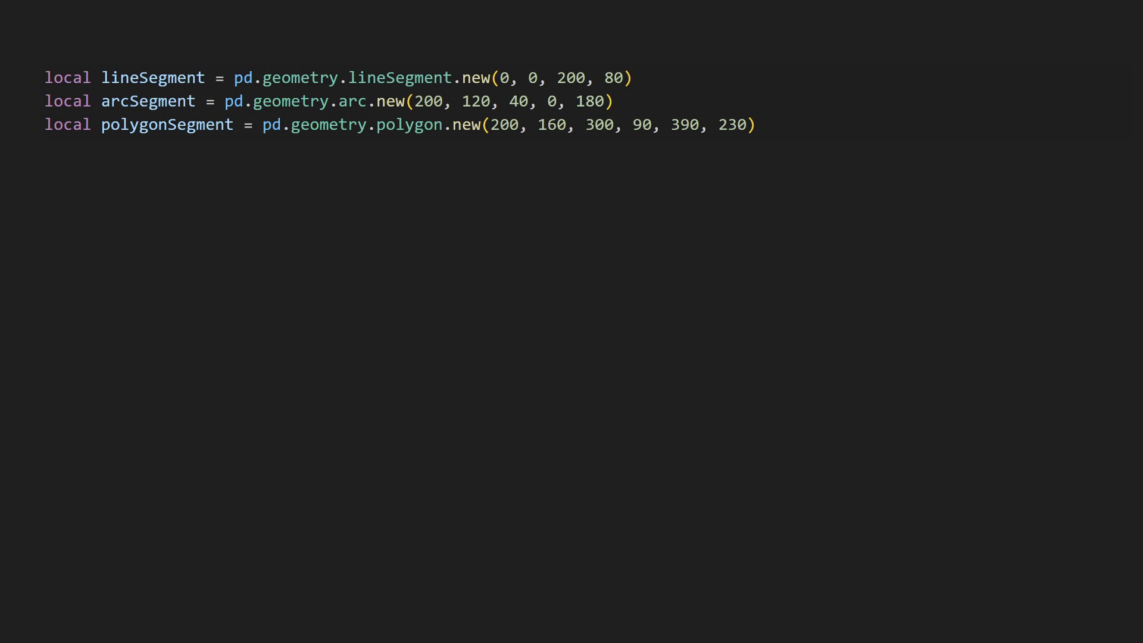
Declare the parts table {lineSegment, arcSegment, polygonSegment} for the combined path
type("local parts = {lineSegment, arcSegment, polygonSegment}")
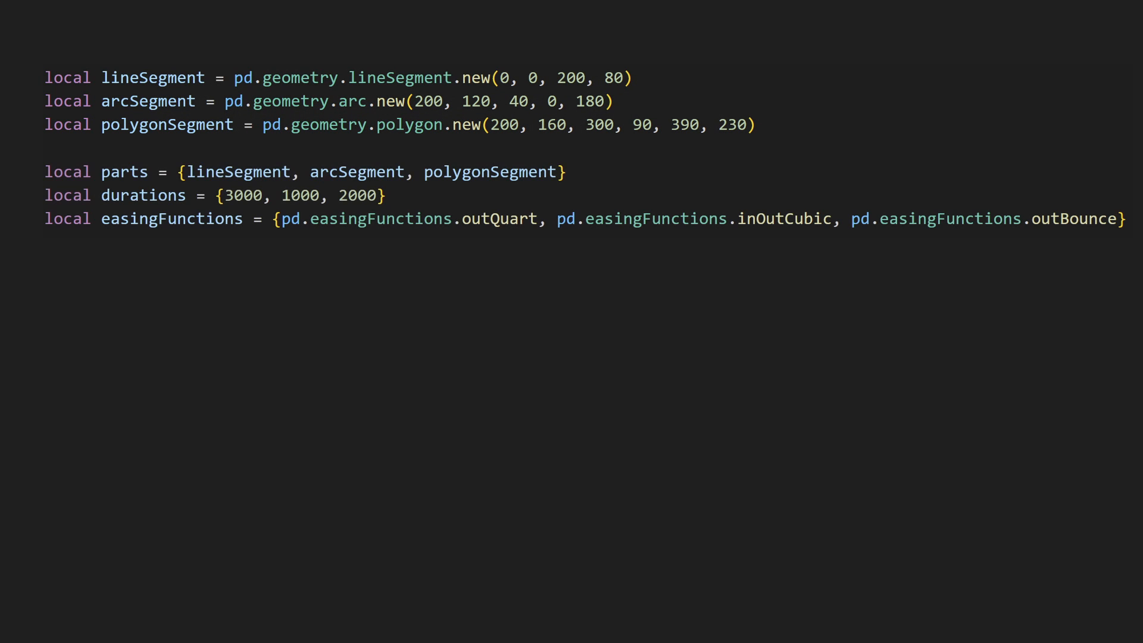